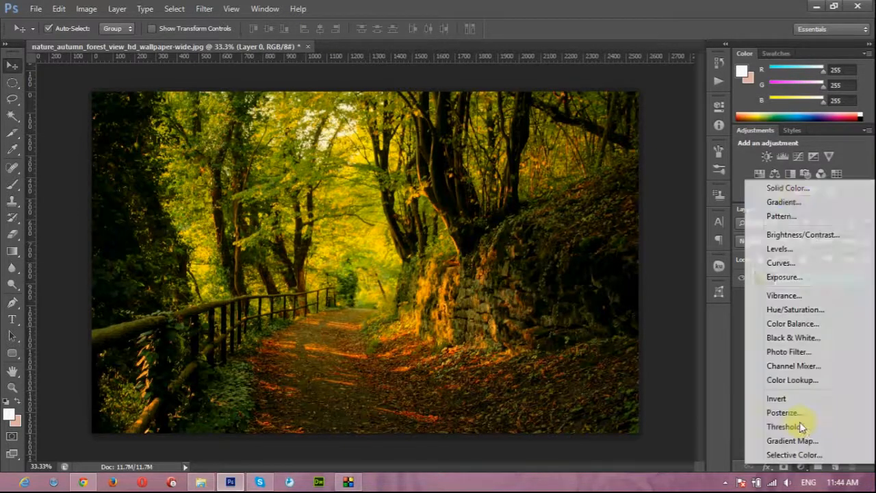
# - Add a dark navy blue Solid Color fill layer over the photo blended with Exclusion
pyautogui.click(788, 188)
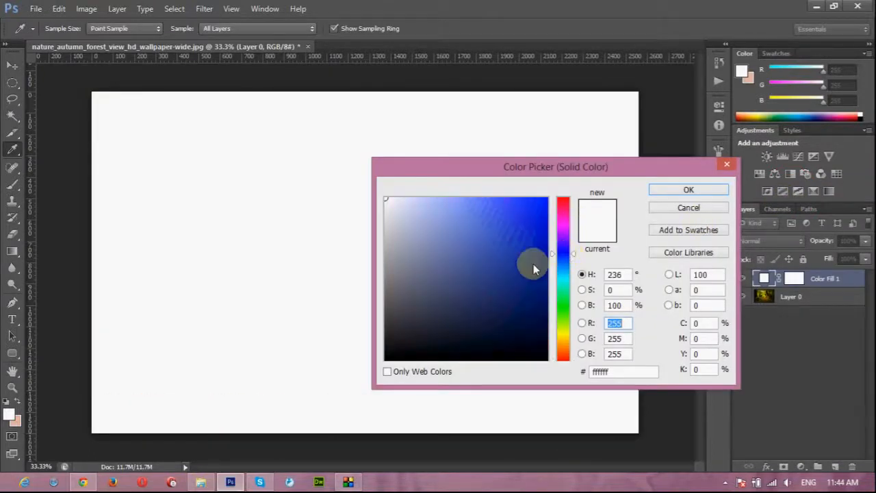
pyautogui.click(545, 284)
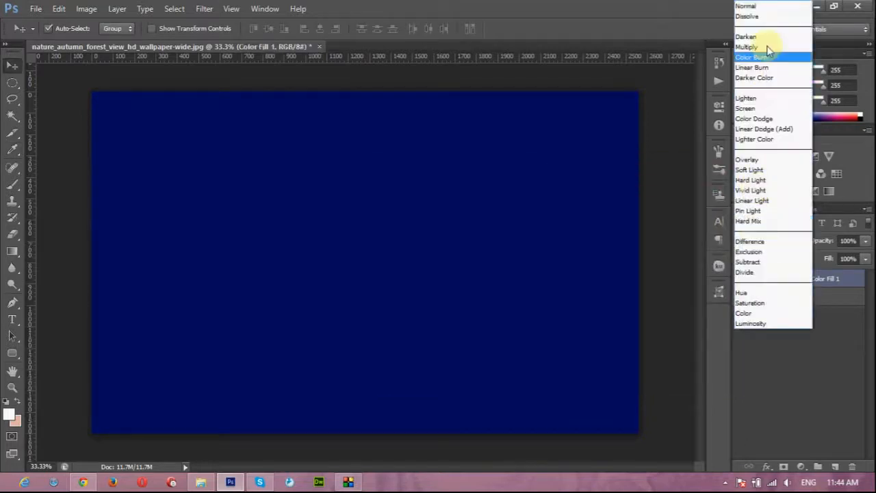
pyautogui.moveTo(777, 252)
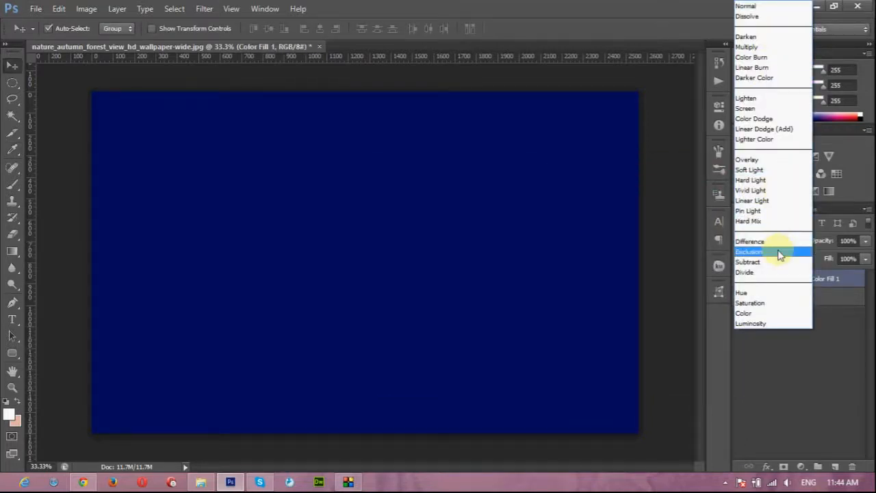
pyautogui.click(749, 252)
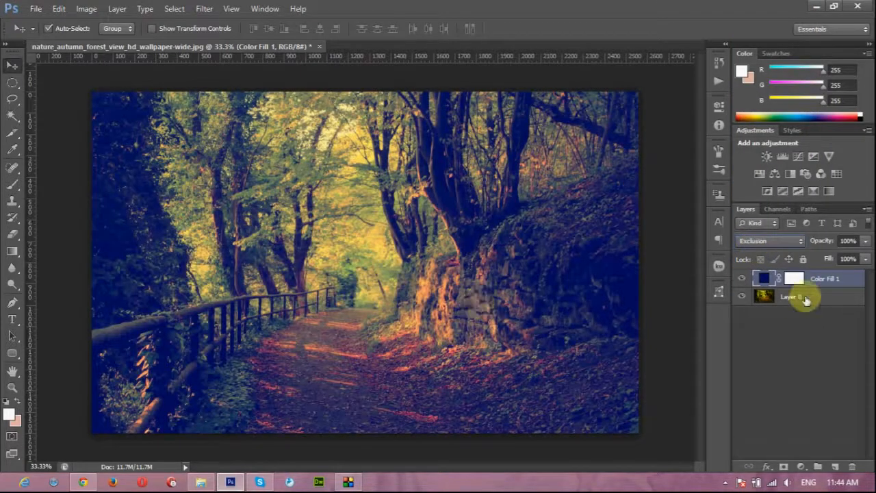
# - Add a second Solid Color fill layer in a rich warm yellow (about fbd666)
pyautogui.click(829, 174)
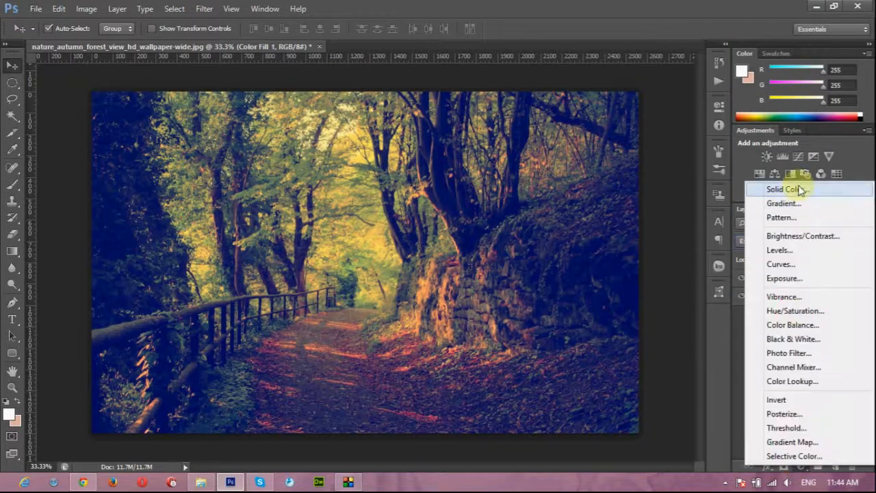
pyautogui.click(783, 189)
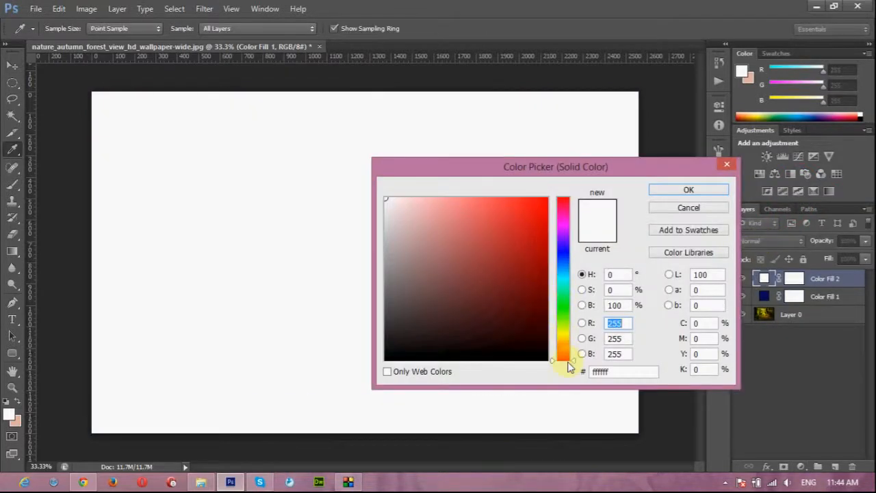
pyautogui.click(563, 341)
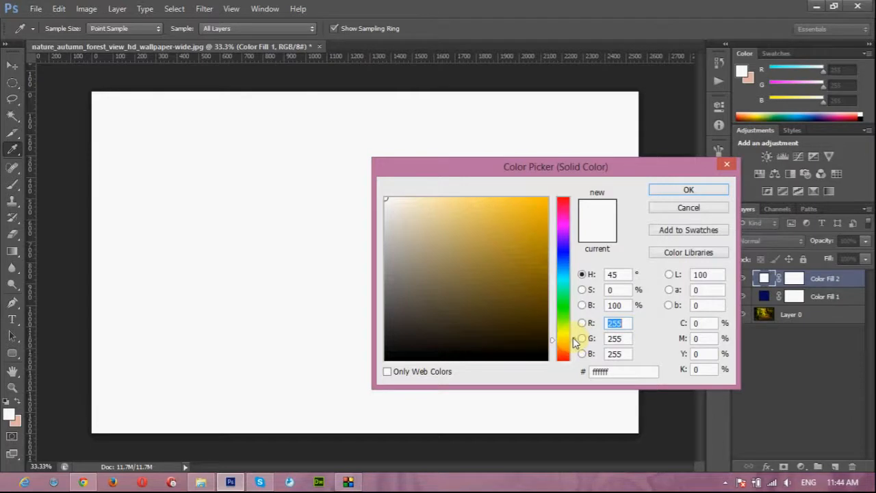
pyautogui.click(431, 204)
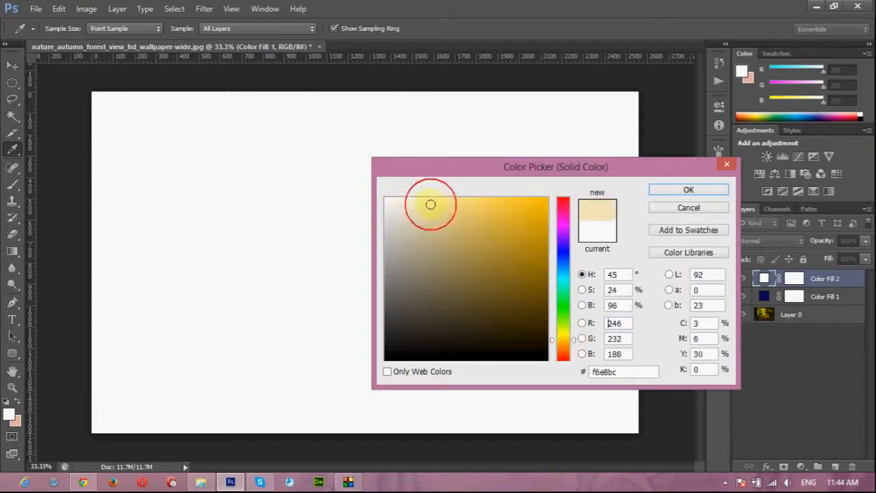
pyautogui.click(481, 200)
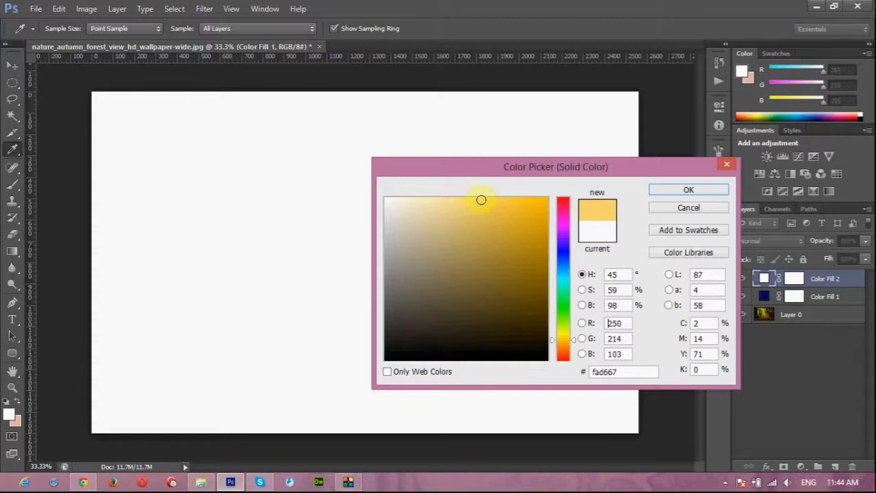
pyautogui.click(689, 189)
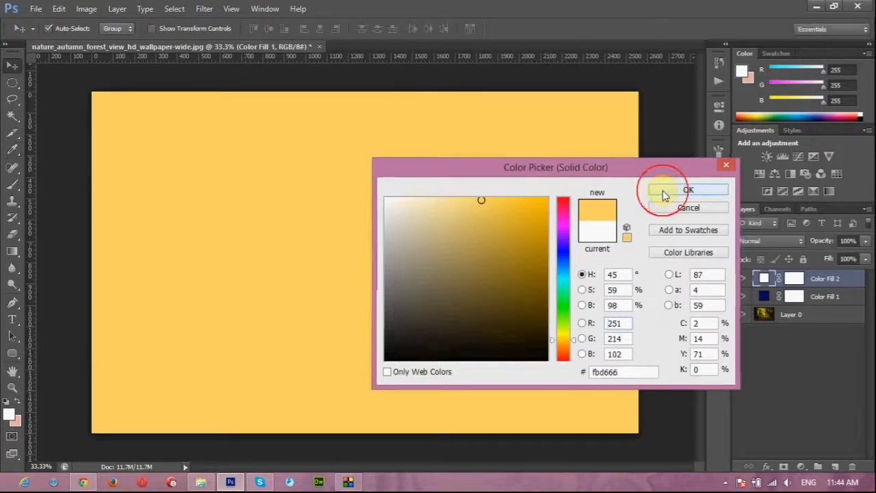
# - Change the yellow Color Fill 2 layer's blend mode so it tints the forest golden
pyautogui.click(688, 190)
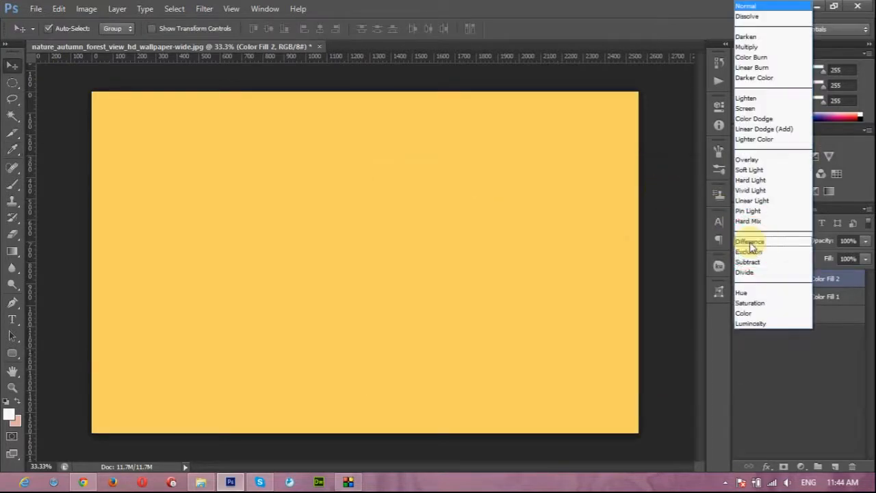
pyautogui.moveTo(752, 57)
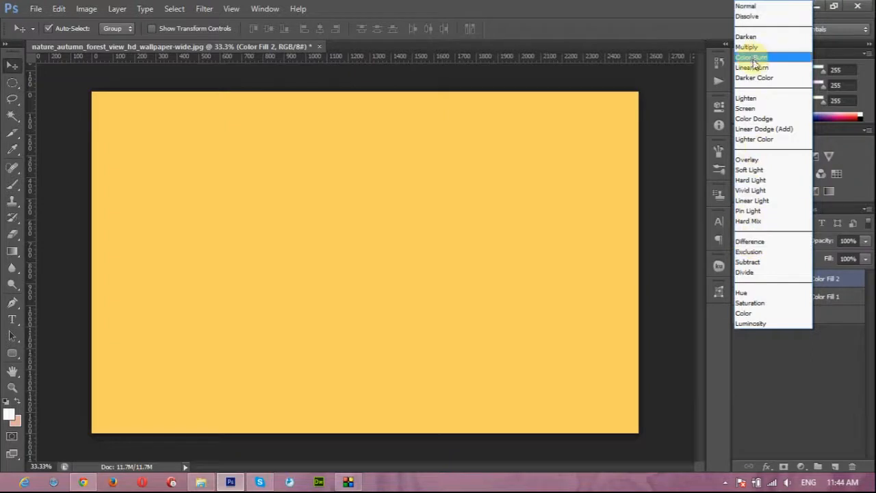
pyautogui.click(747, 46)
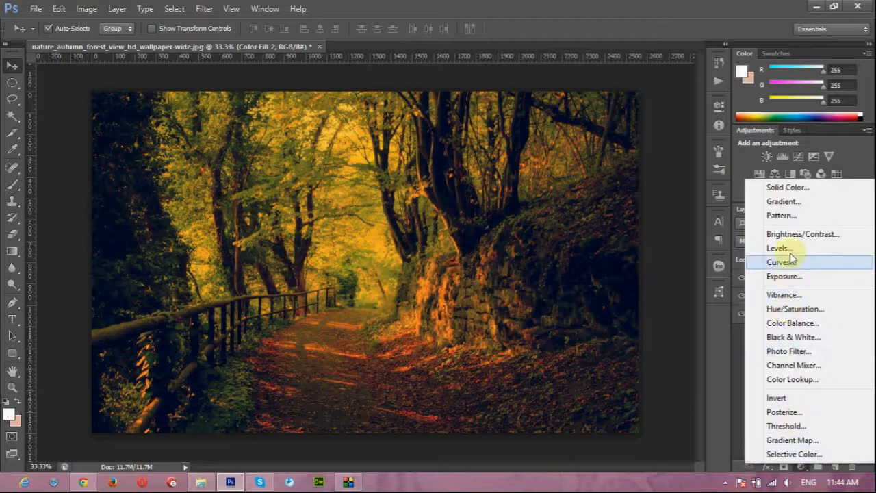
# - Add a Brightness/Contrast layer with brightness about 30 and contrast about 44
pyautogui.click(803, 234)
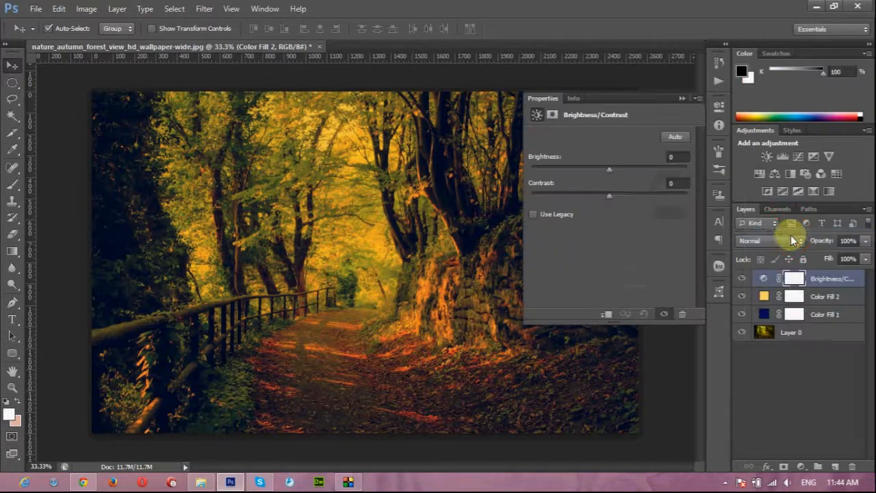
pyautogui.moveTo(609, 168); pyautogui.dragTo(612, 168)
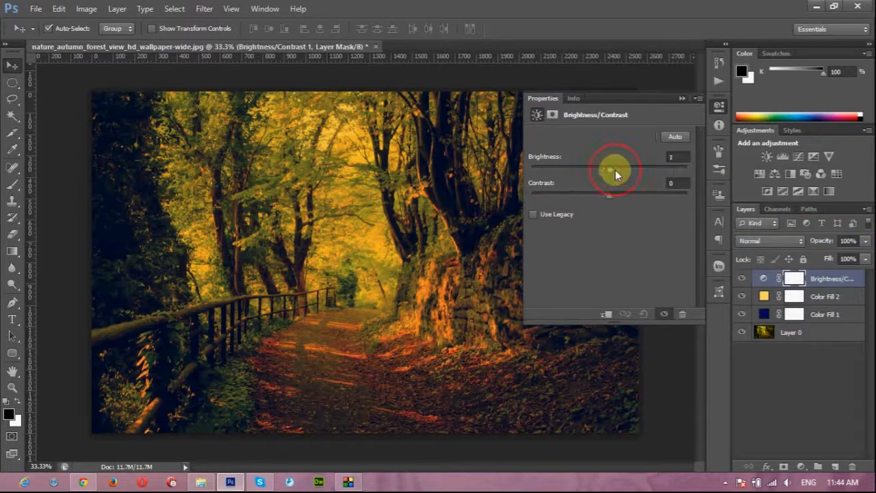
pyautogui.moveTo(608, 169); pyautogui.dragTo(630, 170)
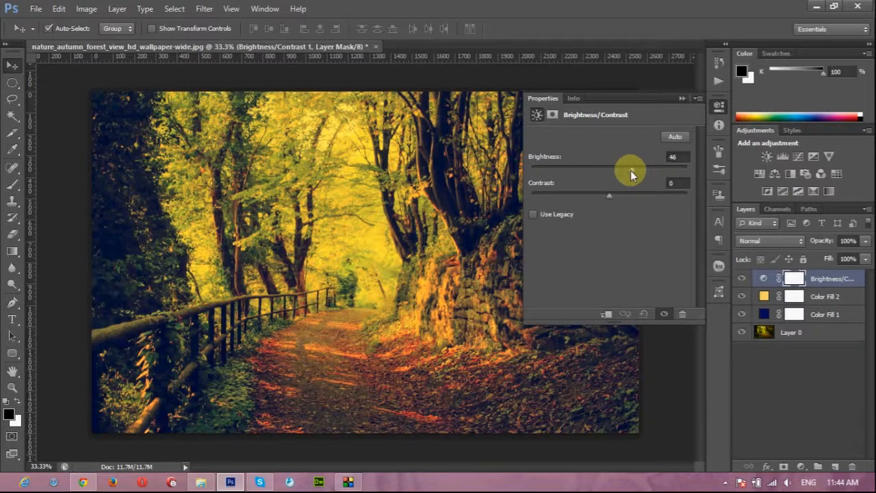
pyautogui.moveTo(630, 169); pyautogui.dragTo(612, 168)
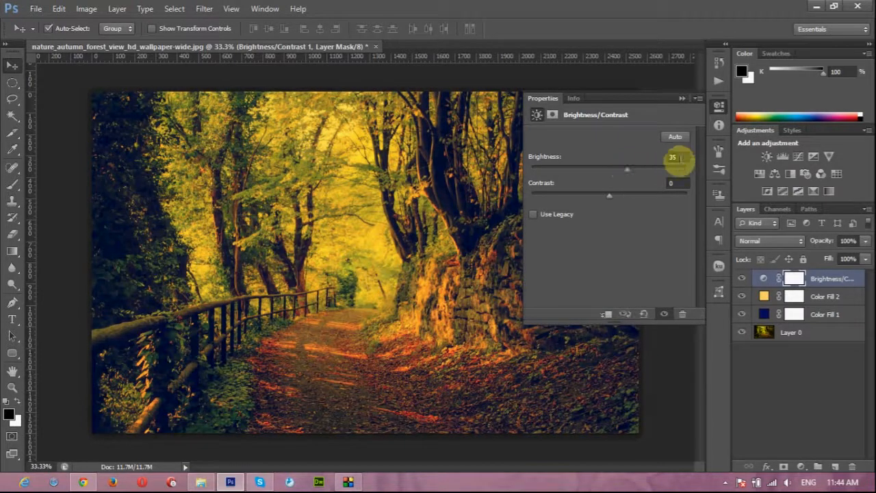
pyautogui.moveTo(627, 170); pyautogui.dragTo(610, 169)
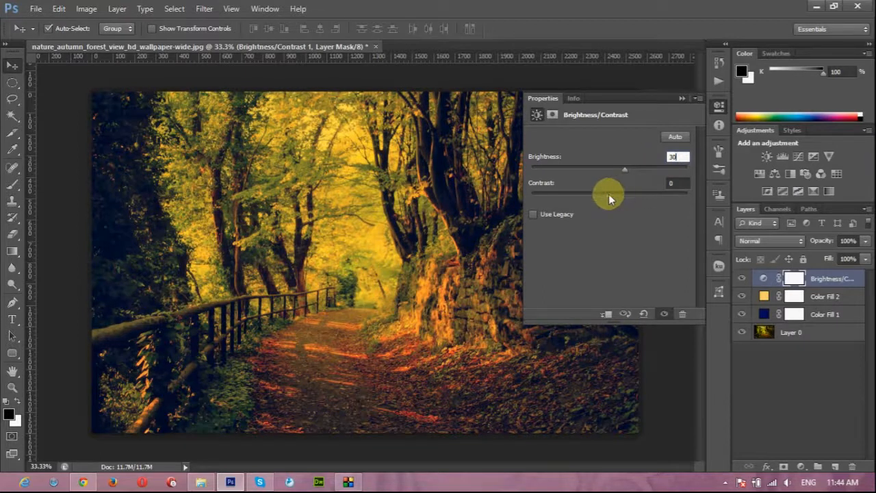
pyautogui.moveTo(609, 194); pyautogui.dragTo(643, 195)
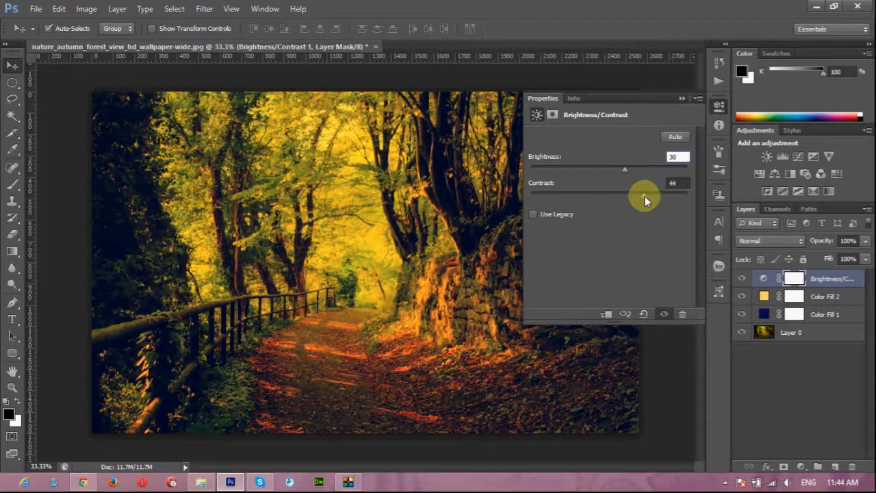
pyautogui.moveTo(624, 191); pyautogui.dragTo(647, 191)
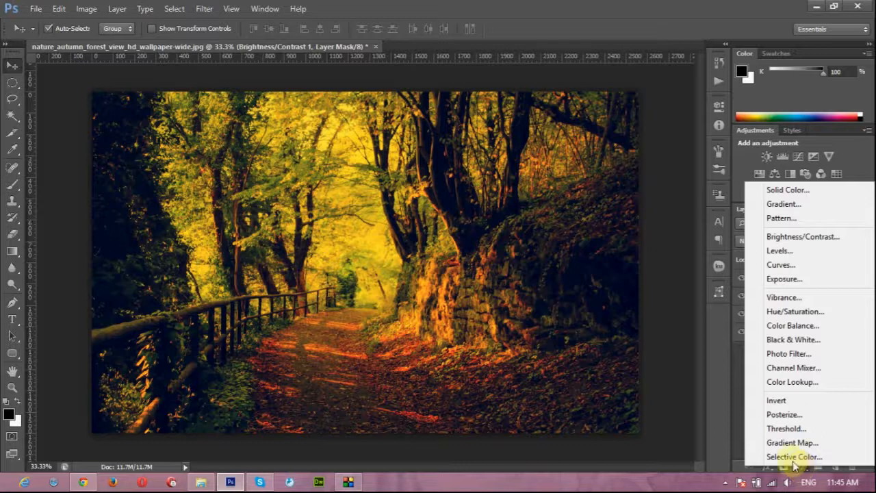
pyautogui.moveTo(783, 204)
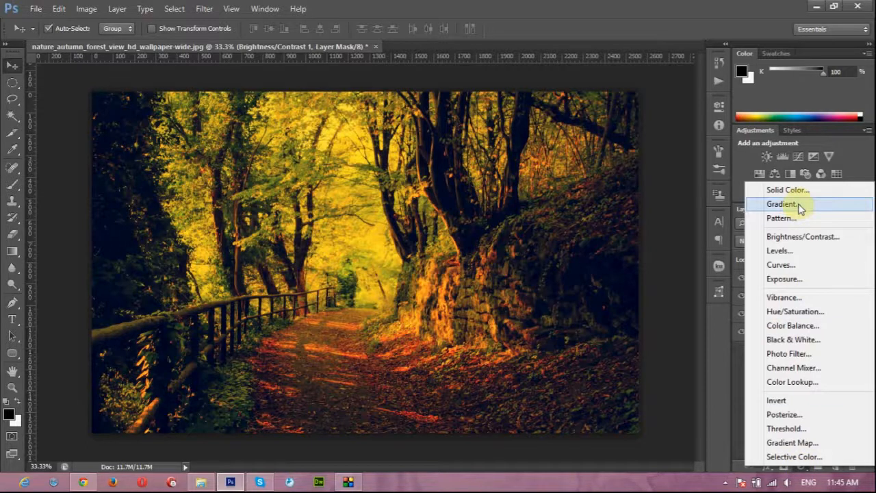
# - Add a Gradient Fill layer with its colour stop set to golden yellow #fbd552
pyautogui.click(781, 203)
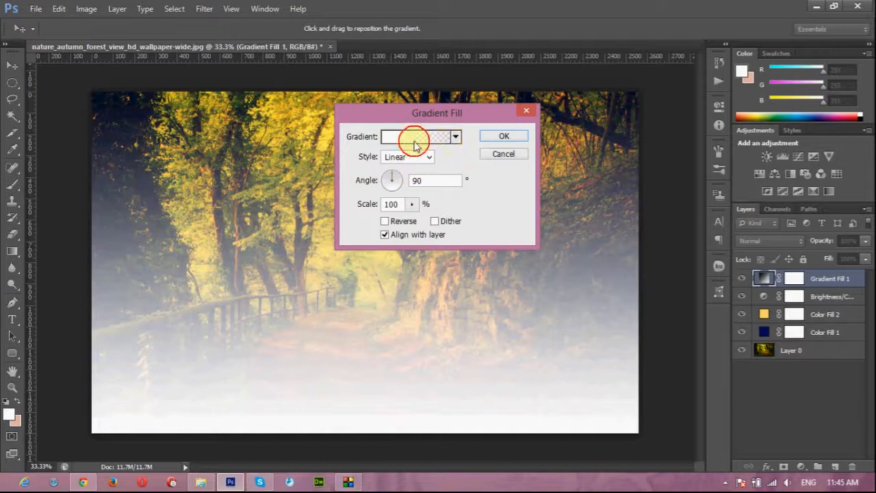
pyautogui.click(416, 136)
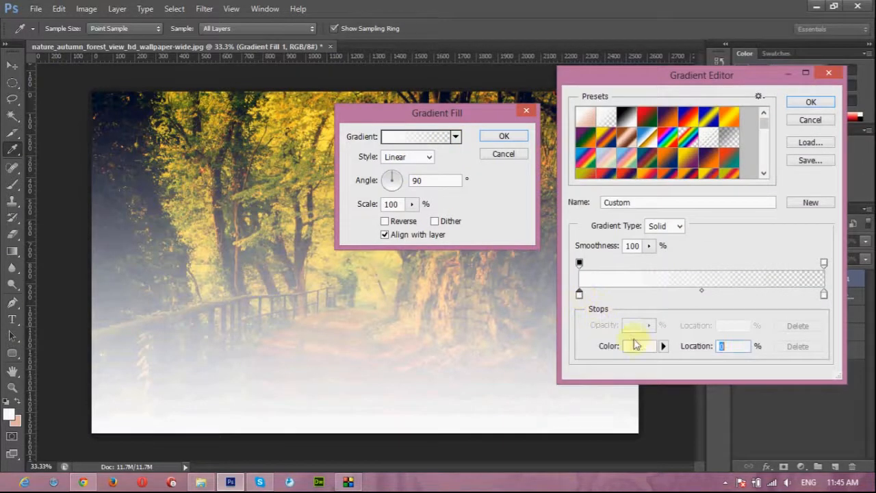
pyautogui.click(637, 345)
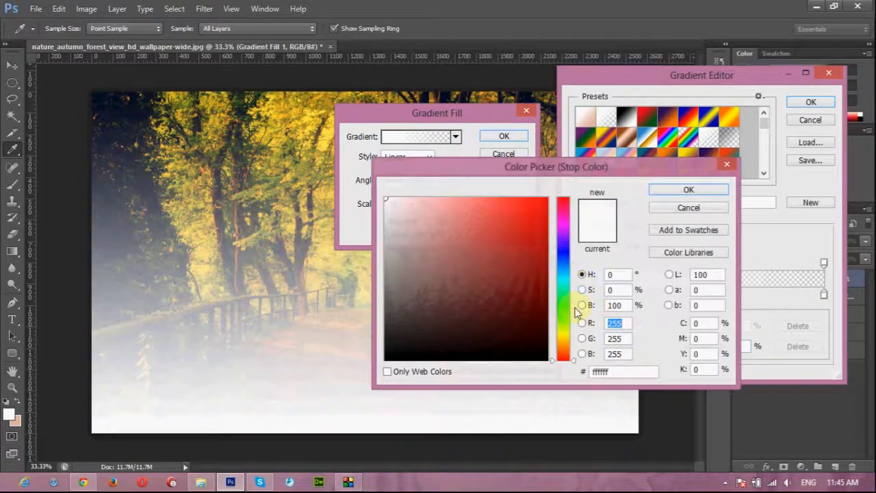
pyautogui.click(564, 346)
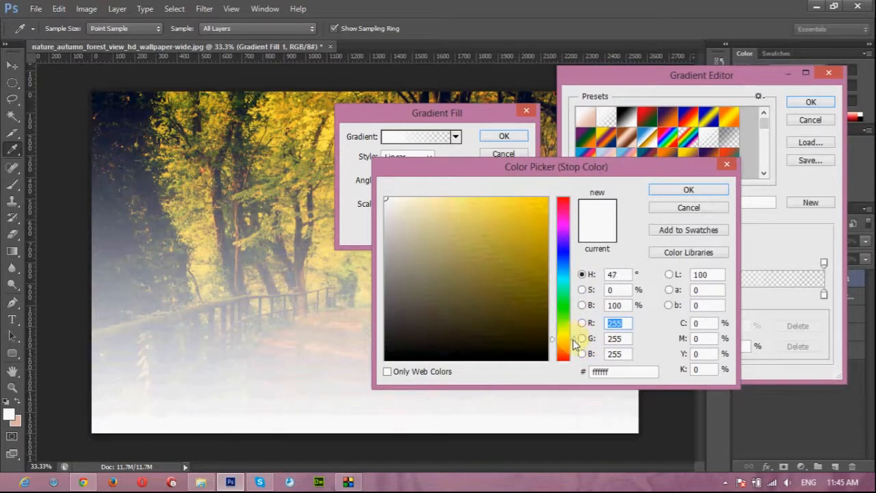
pyautogui.click(495, 199)
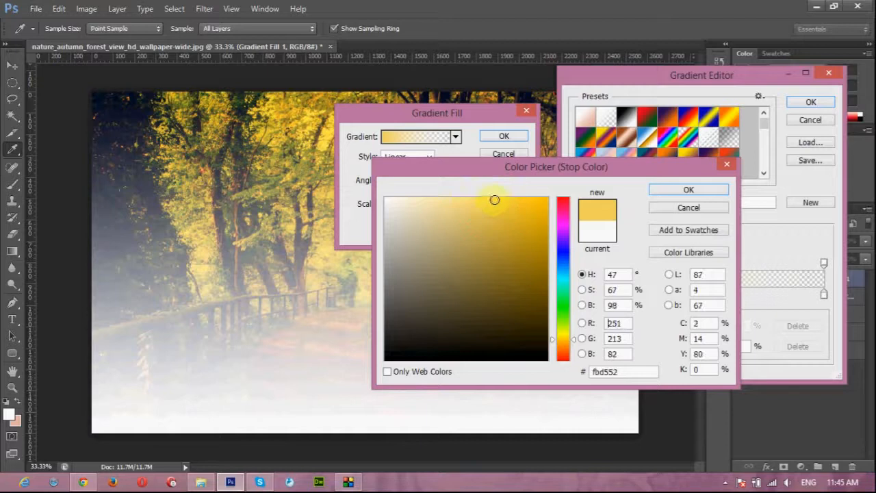
pyautogui.click(689, 190)
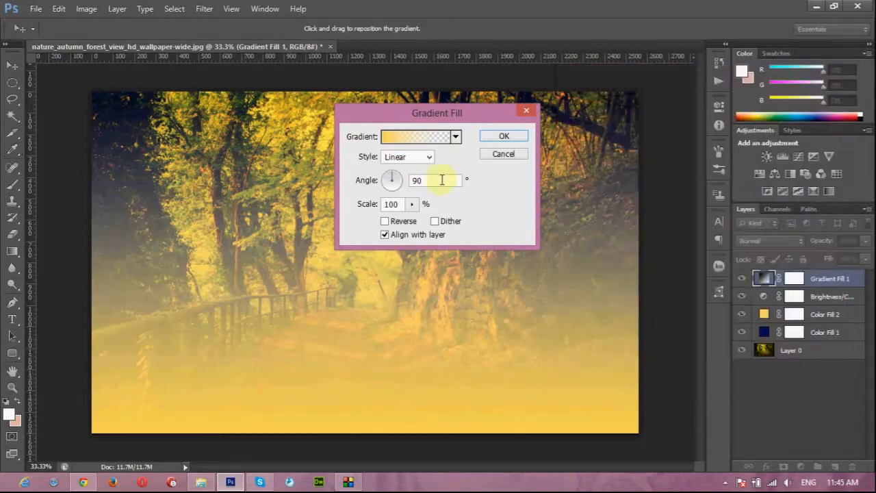
# - Angle the yellow-to-transparent gradient to about 70 degrees and apply it
pyautogui.moveTo(392, 180); pyautogui.dragTo(392, 185)
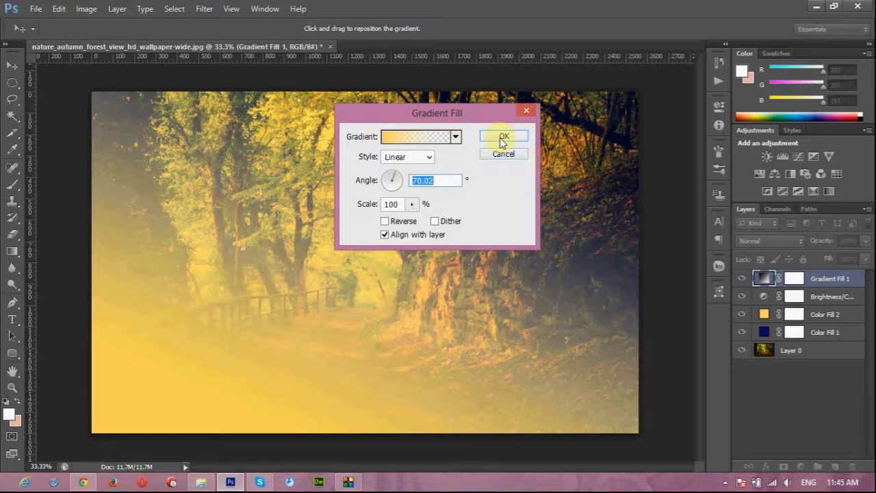
pyautogui.click(504, 136)
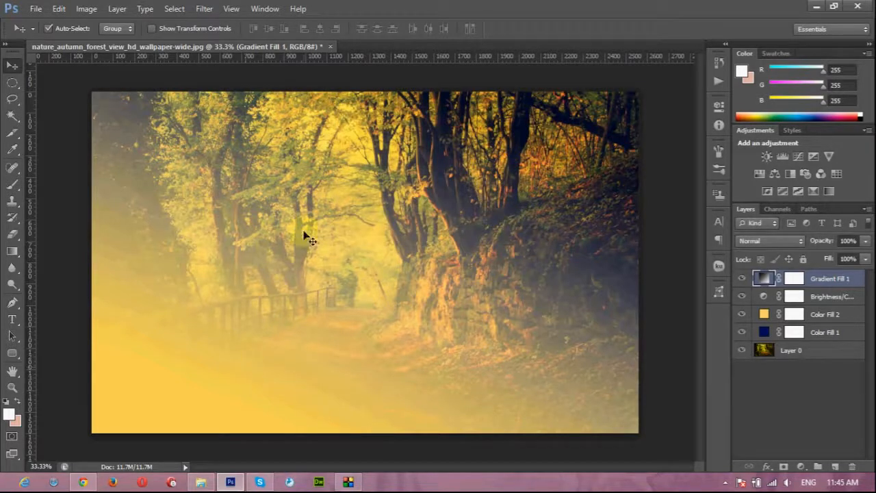
# - Blend Gradient Fill 1 with Screen (after trying Multiply) and select all four fill and adjustment layers
pyautogui.click(771, 240)
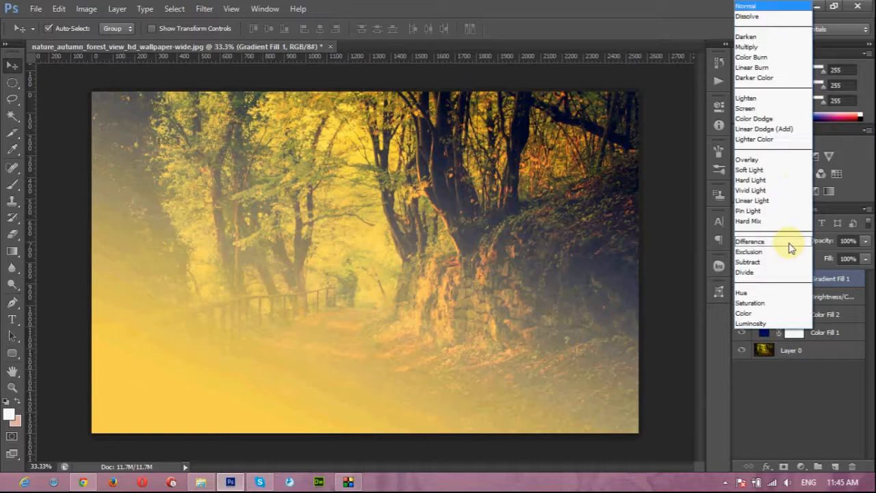
pyautogui.click(747, 47)
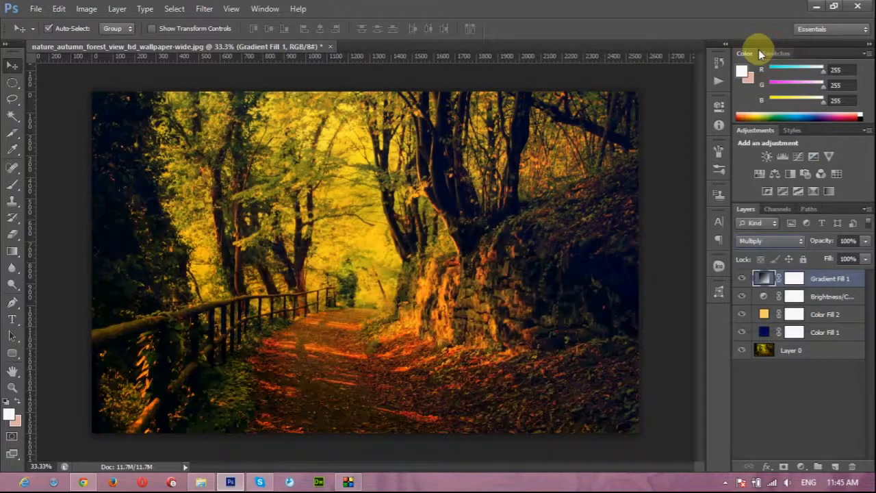
pyautogui.click(767, 240)
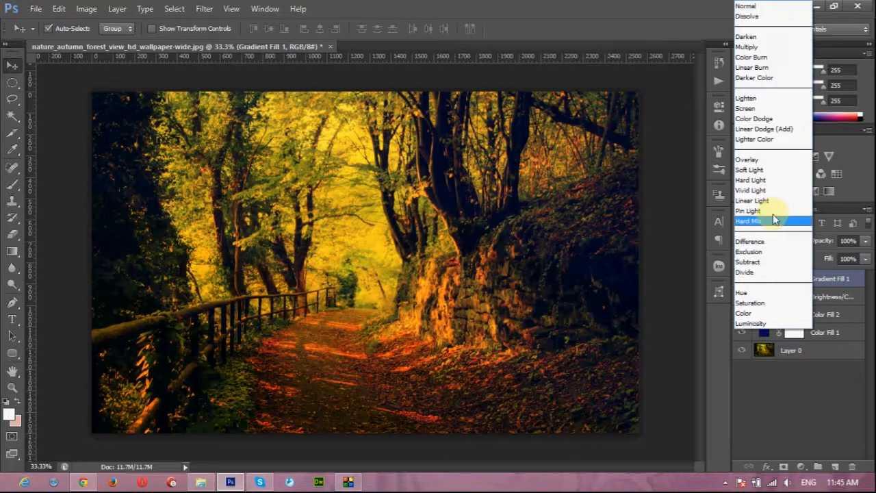
pyautogui.moveTo(753, 108)
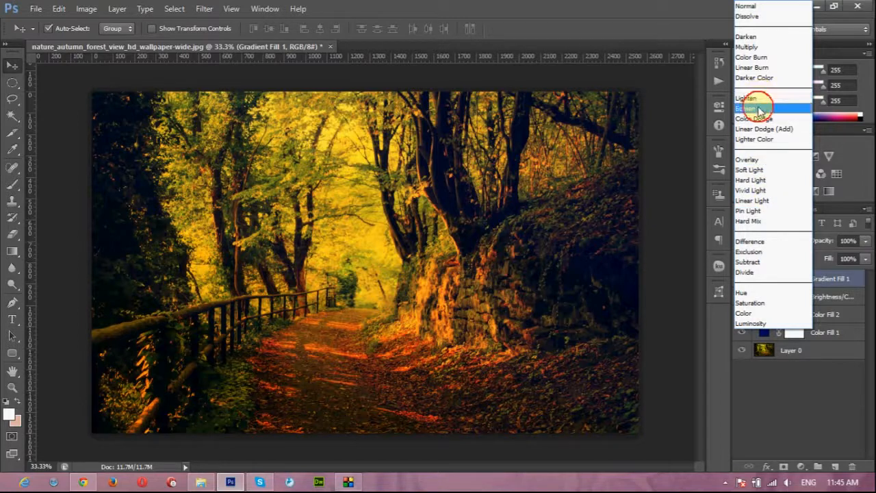
pyautogui.click(753, 108)
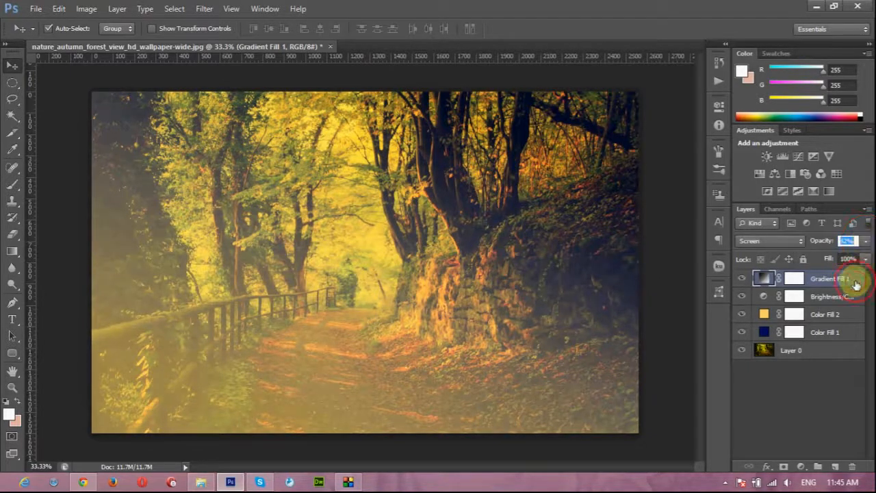
pyautogui.click(829, 278)
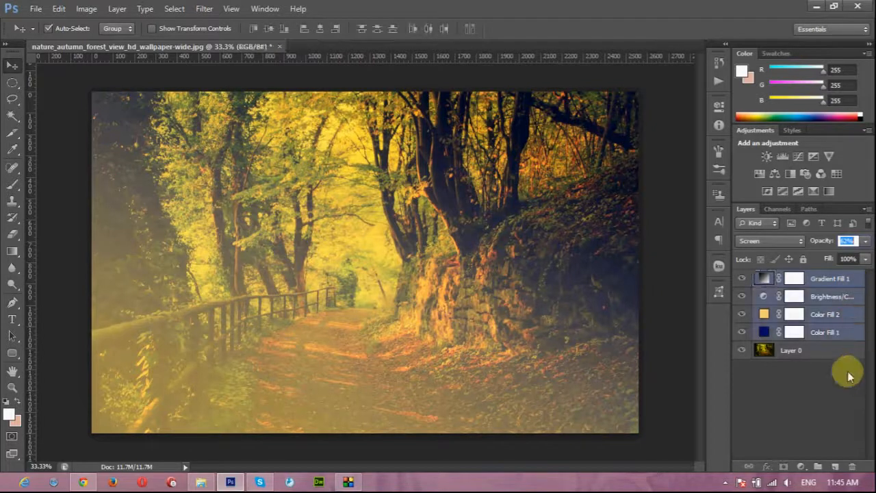
# - Group the four selected fill and adjustment layers into Group 1
pyautogui.click(825, 332)
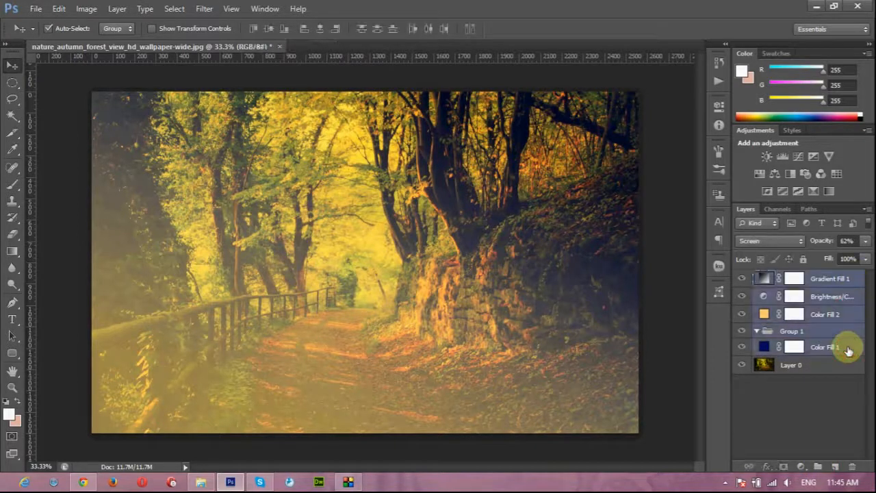
pyautogui.click(825, 314)
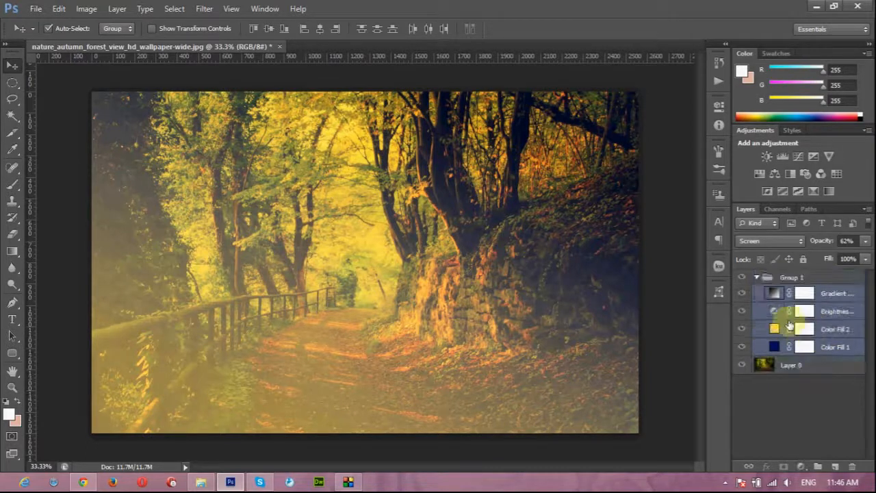
pyautogui.click(757, 278)
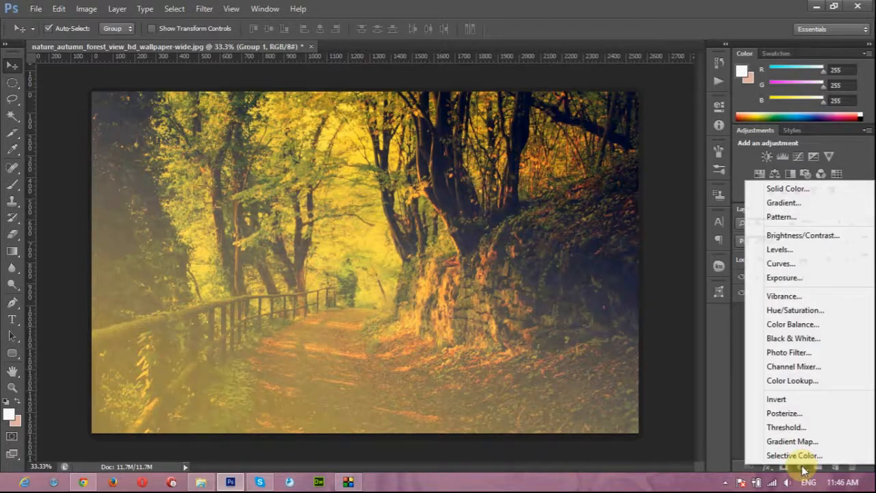
pyautogui.moveTo(779, 249)
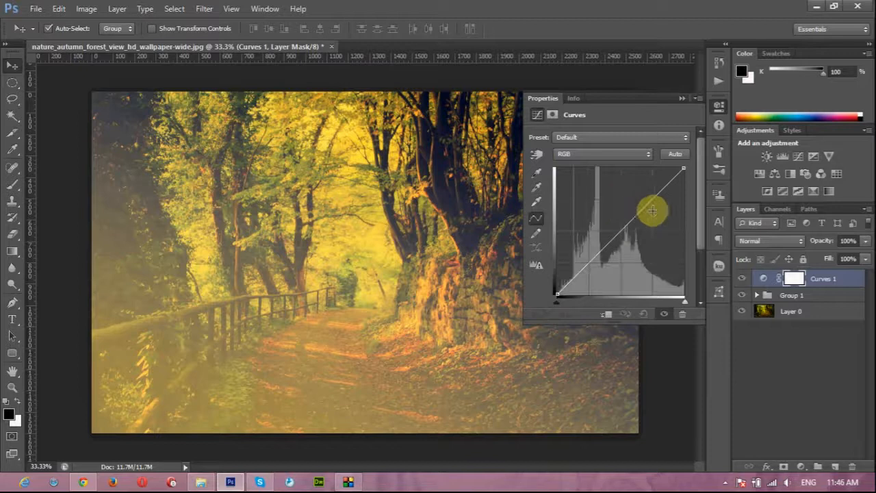
# - Shape Curves 1 into an S-curve lifting highlights and lowering shadows, then launch Notepad
pyautogui.moveTo(652, 211); pyautogui.dragTo(642, 208)
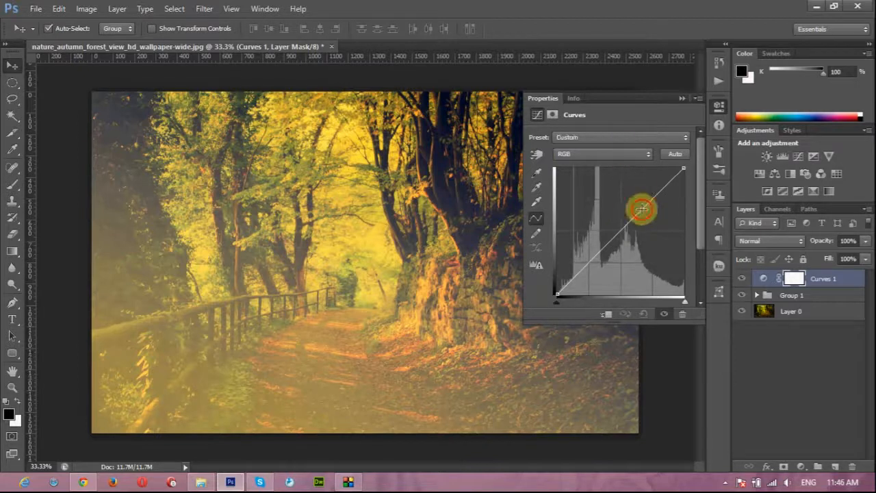
pyautogui.moveTo(640, 209); pyautogui.dragTo(600, 246)
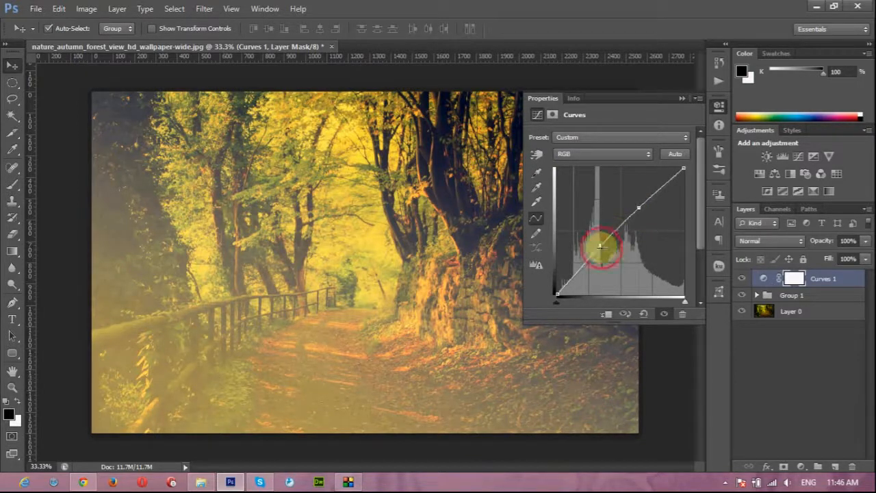
pyautogui.moveTo(601, 247); pyautogui.dragTo(604, 252)
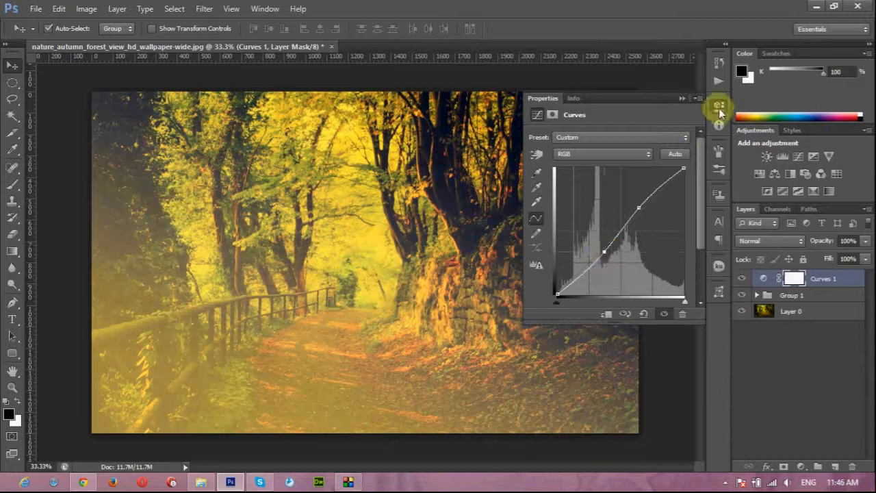
pyautogui.click(719, 106)
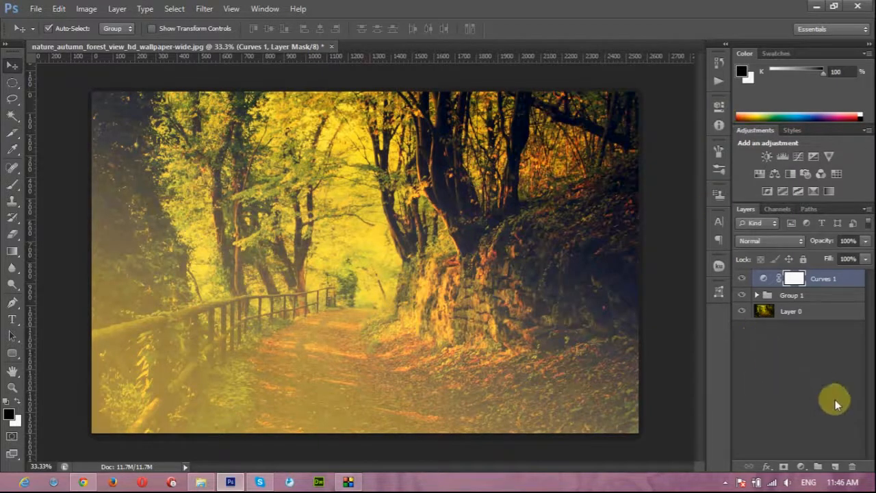
pyautogui.moveTo(805, 471)
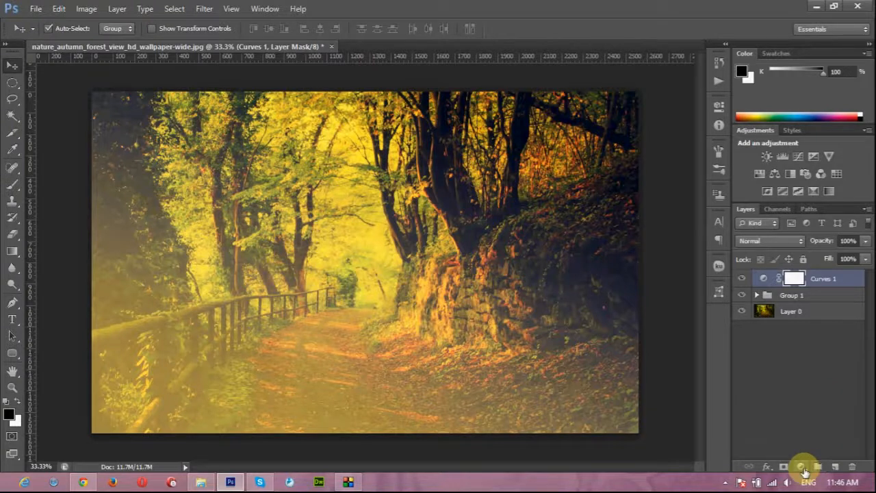
pyautogui.moveTo(399, 370)
pyautogui.write('note')
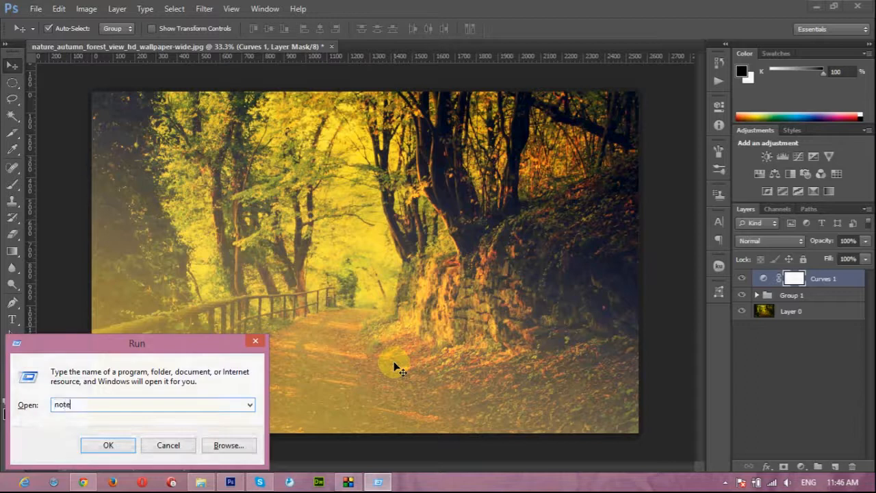
pyautogui.click(107, 445)
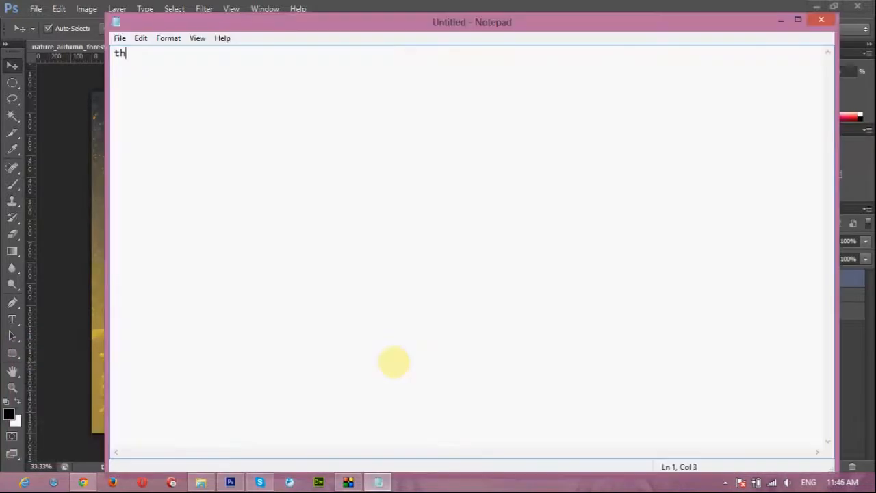